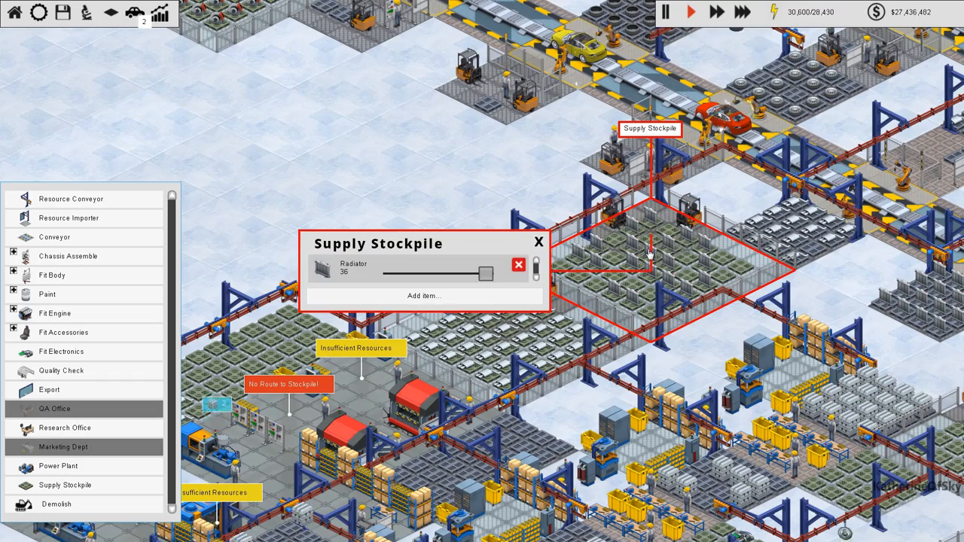
{"action": "mouse_move", "coordinate": [503, 219]}
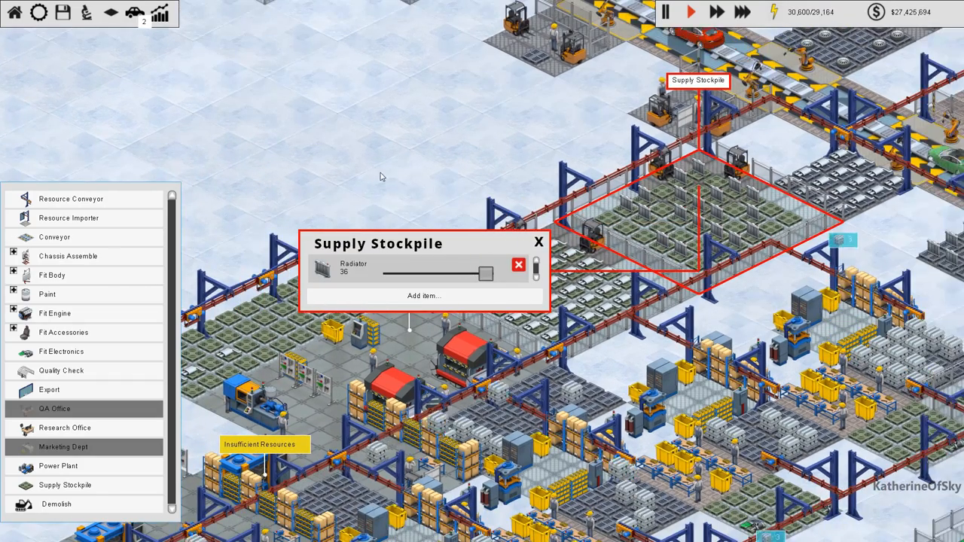
Check the Make Radiator station's status, which shows it waiting for resources
{"action": "left_click", "coordinate": [540, 241]}
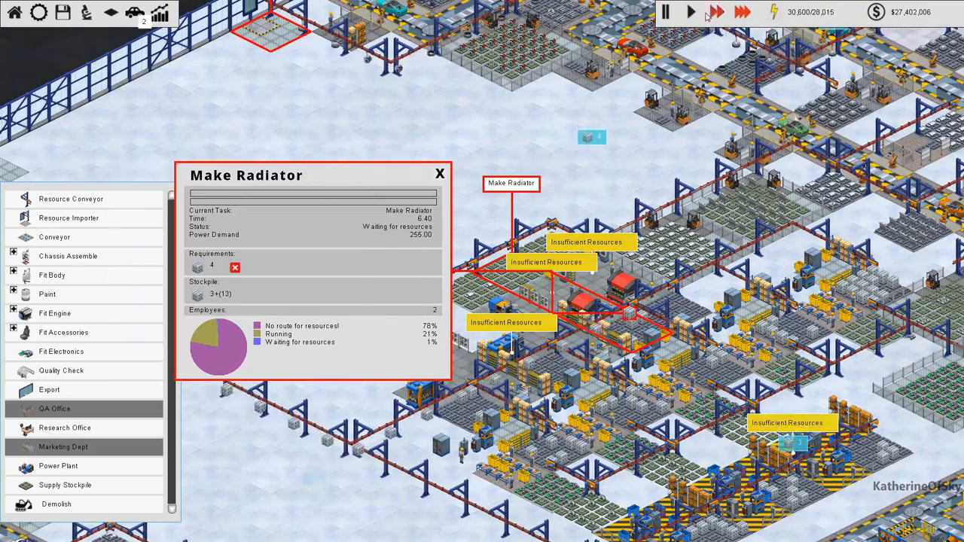
Dismiss the radiator station details to view the importers' stock counts at the factory edge
{"action": "left_click", "coordinate": [689, 12]}
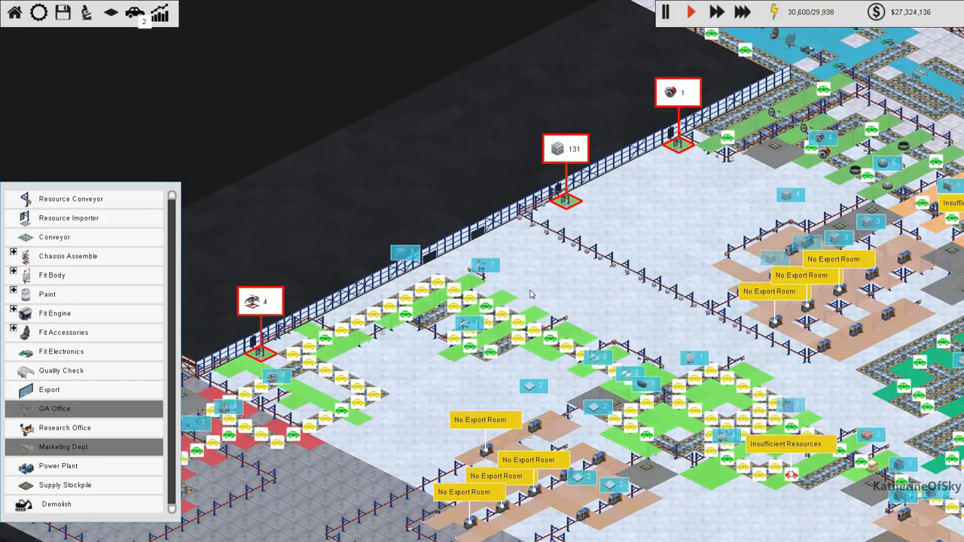
{"action": "scroll", "scroll_direction": "down", "scroll_amount": 3}
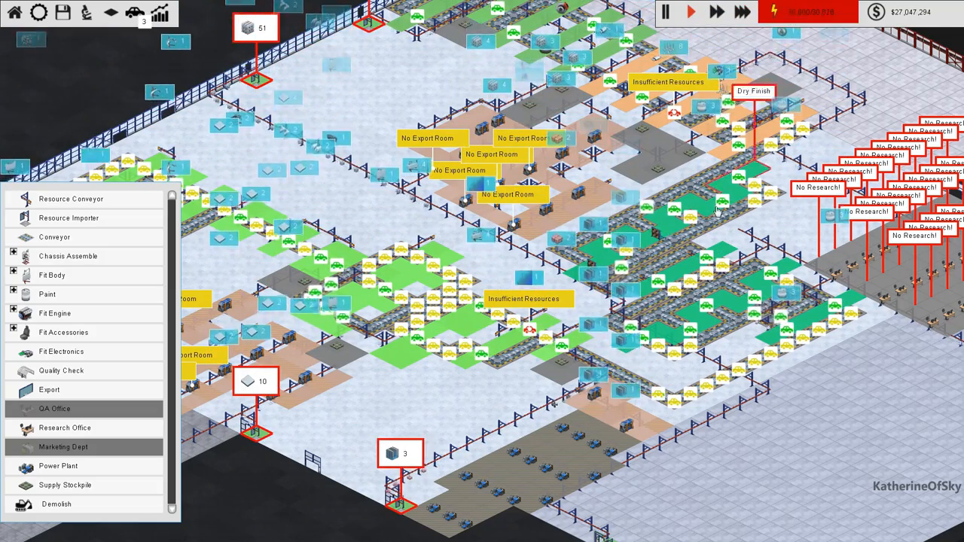
{"action": "scroll", "scroll_direction": "down", "scroll_amount": 3}
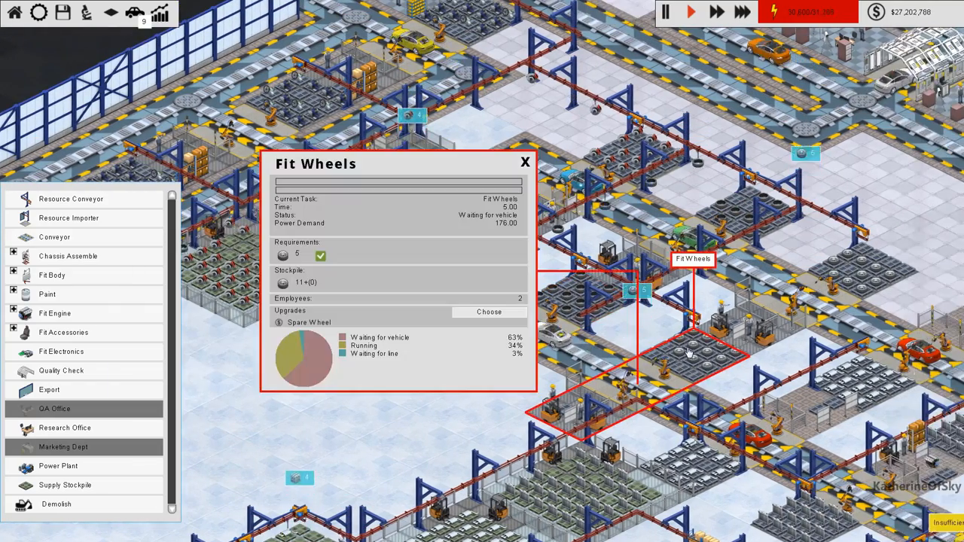
Dismiss the Fit Wheels details and look at the Fit Steering Wheel station by the glass wall
{"action": "left_click", "coordinate": [524, 163]}
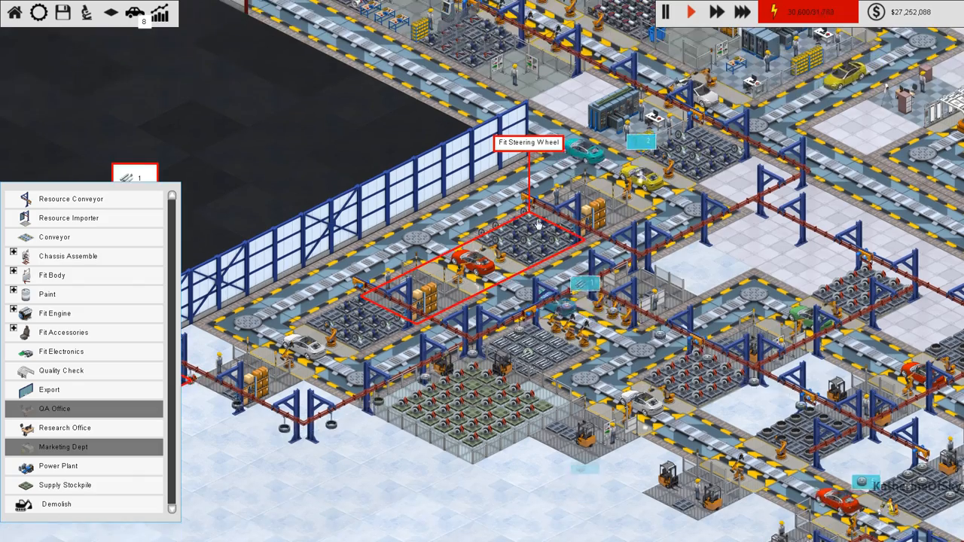
{"action": "left_click", "coordinate": [534, 226]}
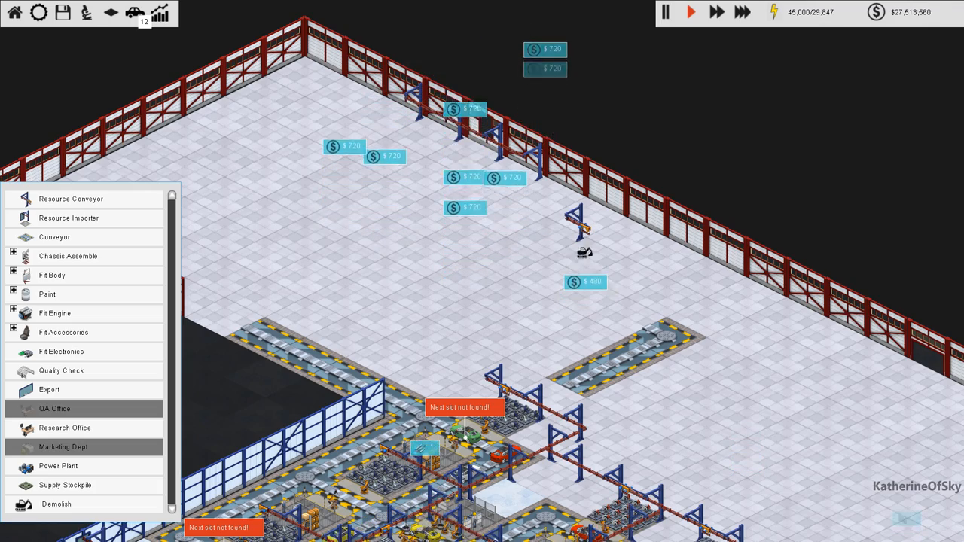
{"action": "scroll", "scroll_direction": "down", "scroll_amount": 3}
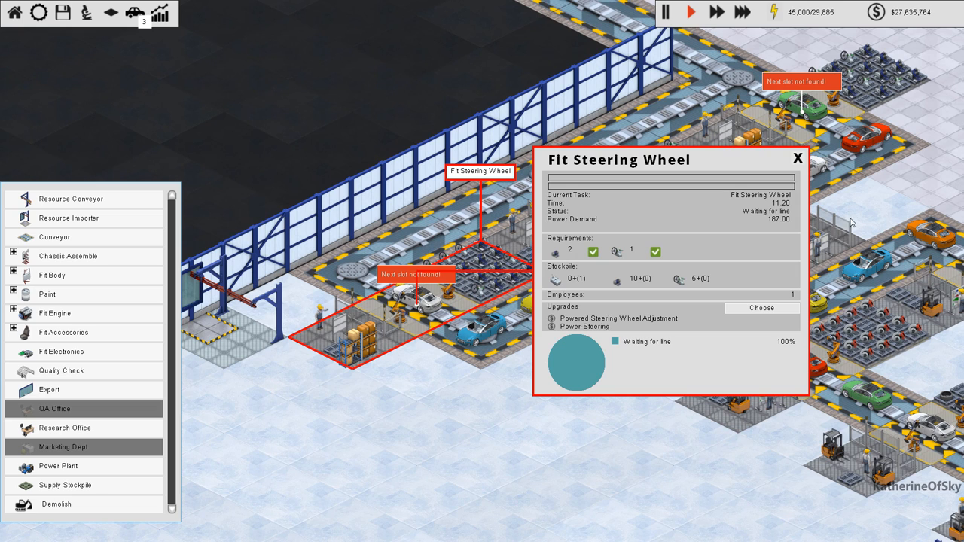
{"action": "mouse_move", "coordinate": [639, 331]}
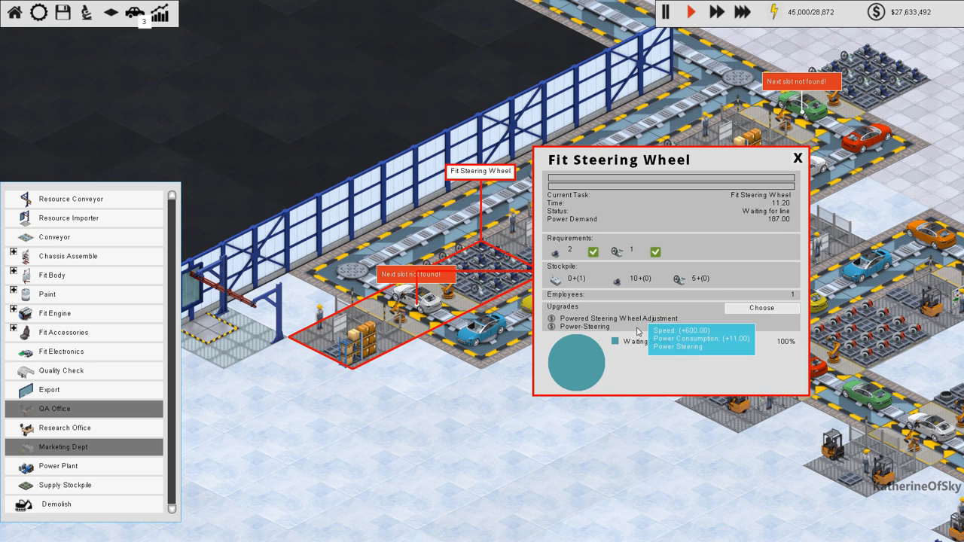
{"action": "mouse_move", "coordinate": [621, 259]}
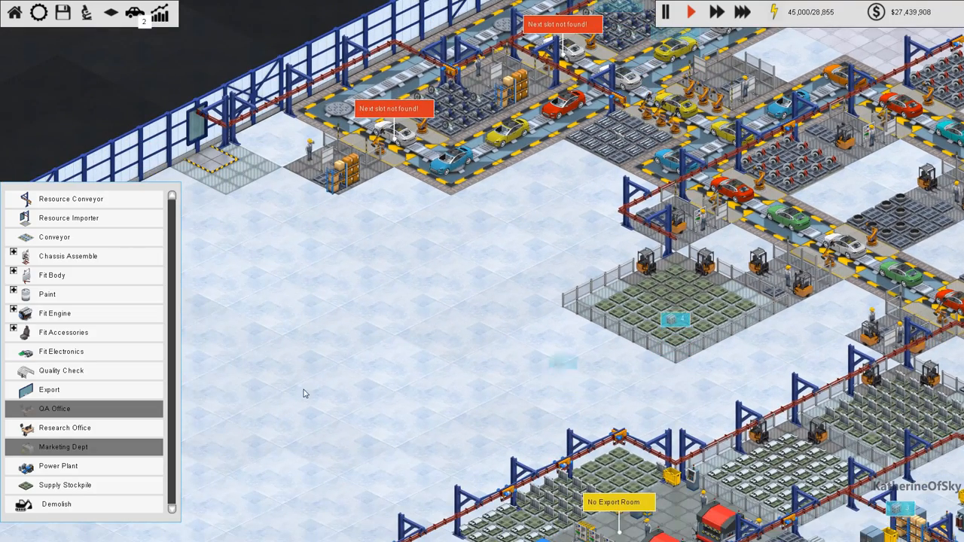
{"action": "mouse_move", "coordinate": [61, 371]}
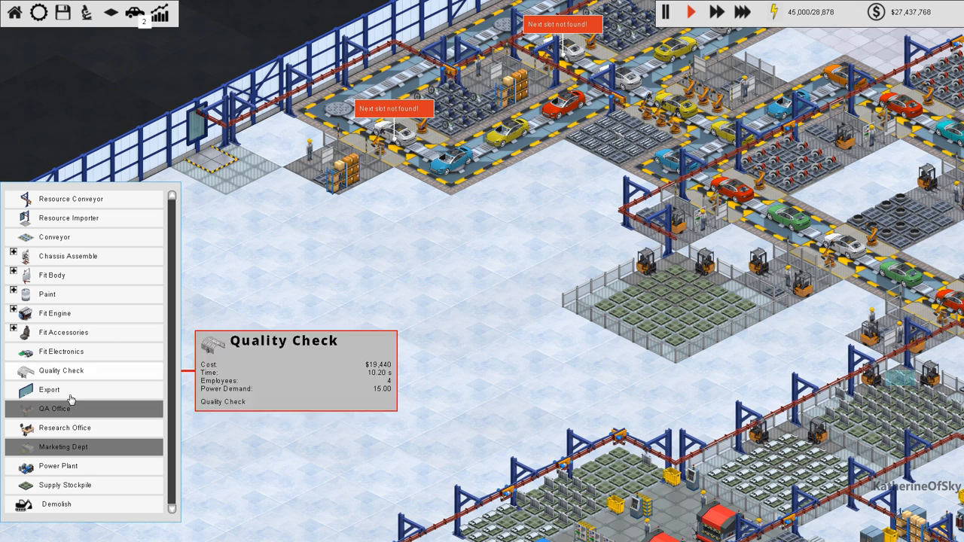
{"action": "mouse_move", "coordinate": [54, 313]}
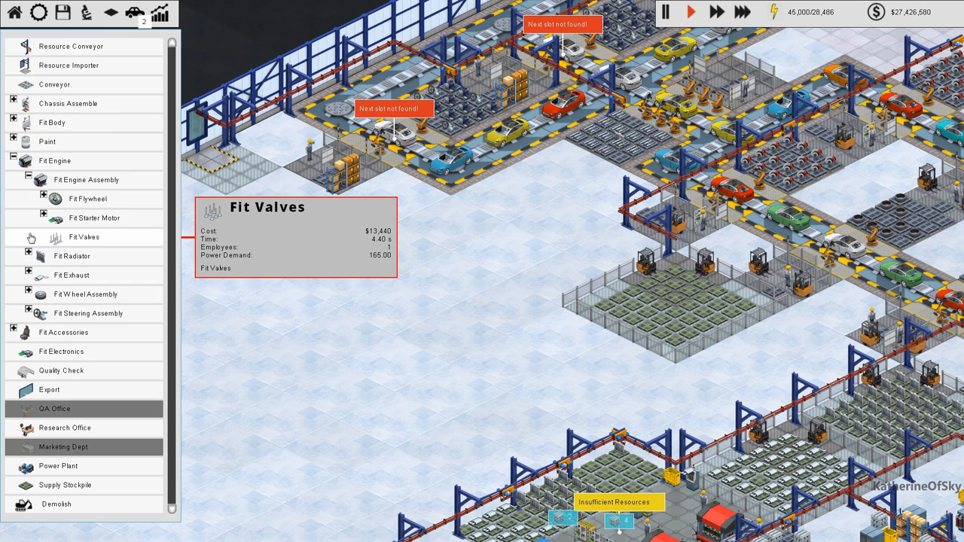
{"action": "mouse_move", "coordinate": [72, 256]}
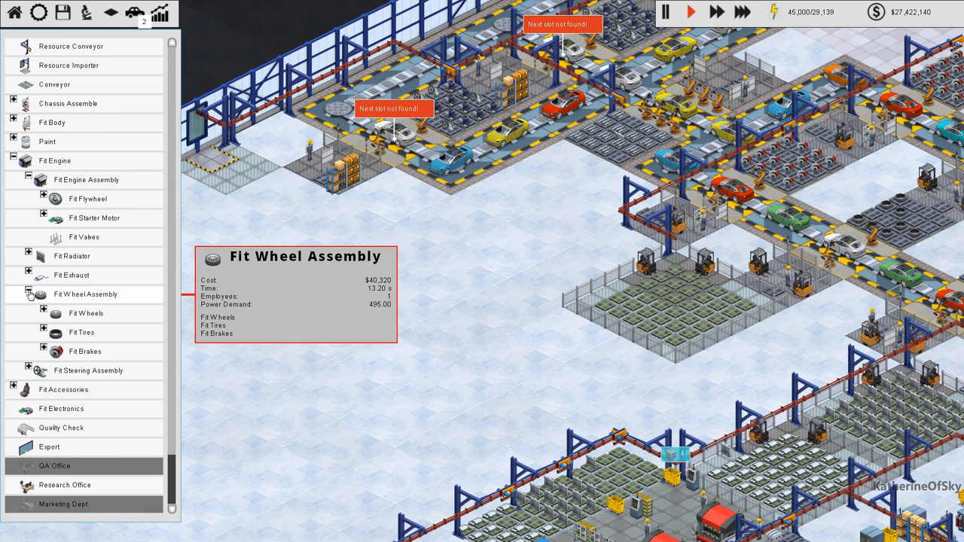
Select the Make Brakes station ($18,300) under Fit Brakes and hover its footprint over open floor
{"action": "left_click", "coordinate": [28, 353]}
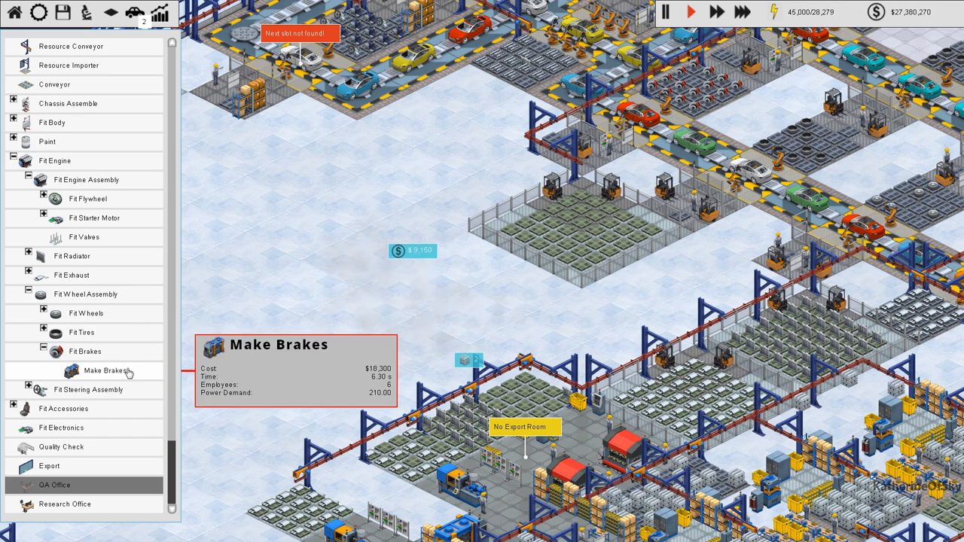
{"action": "left_click", "coordinate": [104, 371]}
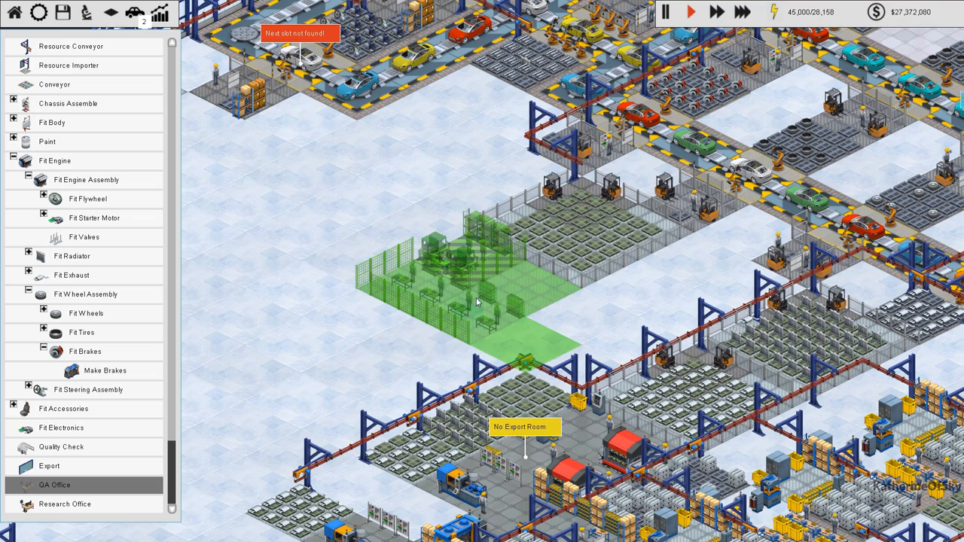
Place the Make Brakes station on the empty floor beside the fenced stockpile area
{"action": "left_click", "coordinate": [475, 301]}
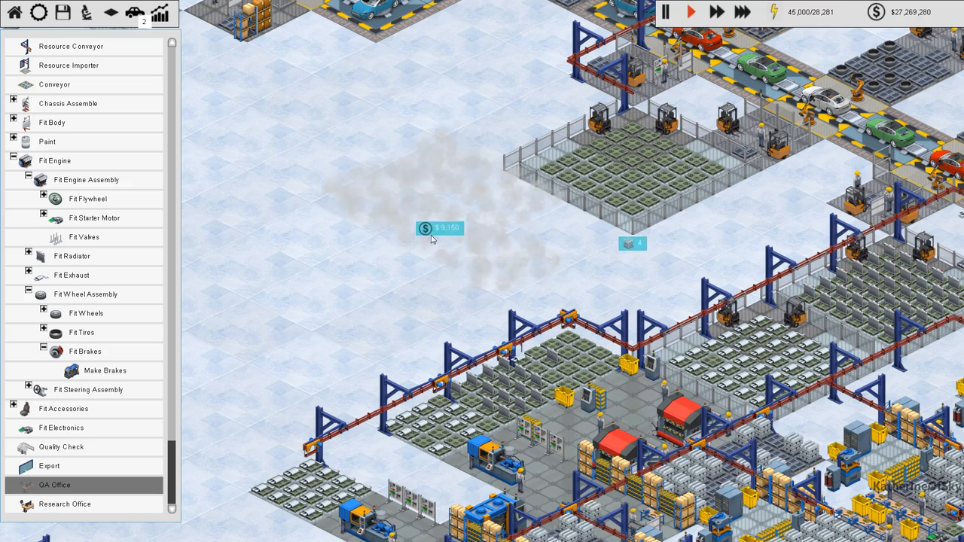
{"action": "mouse_move", "coordinate": [86, 294]}
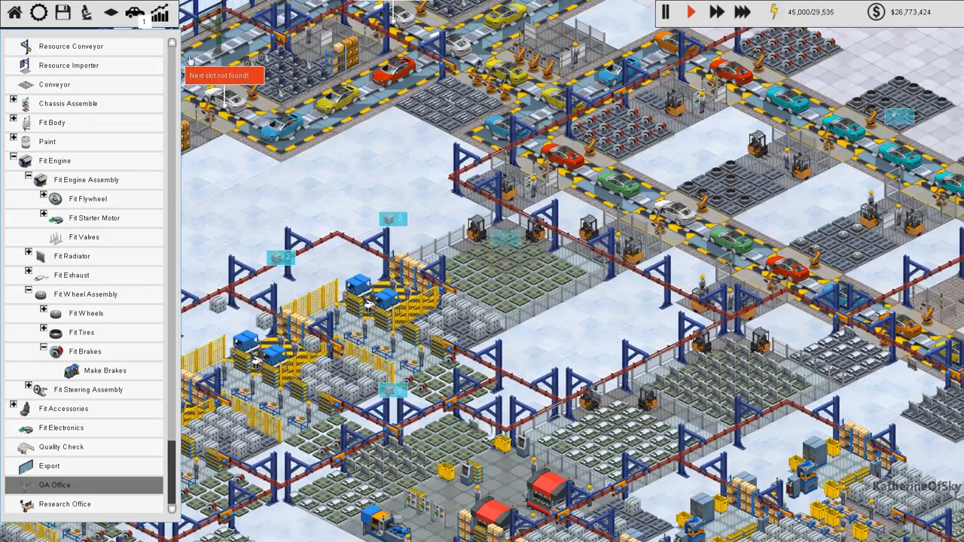
Add Brake to the supply stockpile's stocked items
{"action": "left_click", "coordinate": [505, 233]}
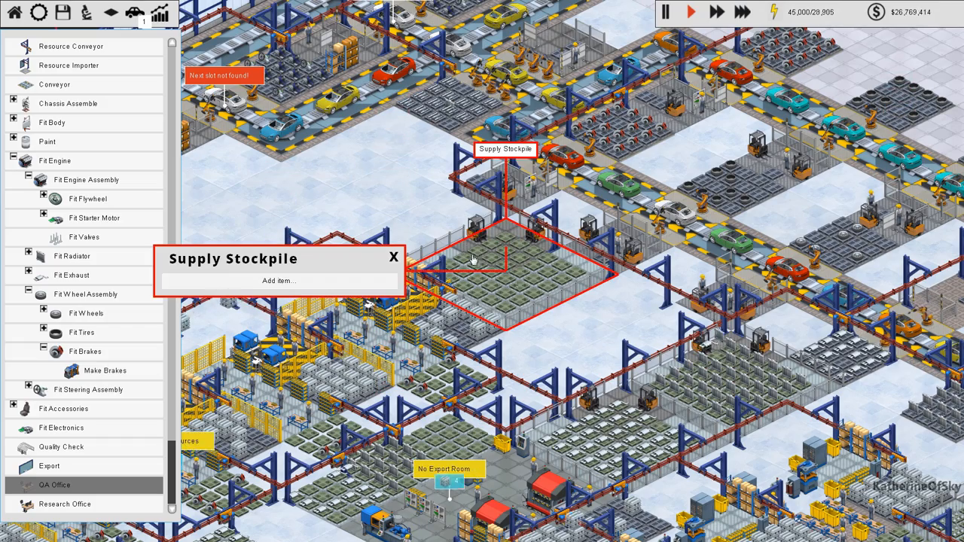
{"action": "left_click", "coordinate": [277, 280]}
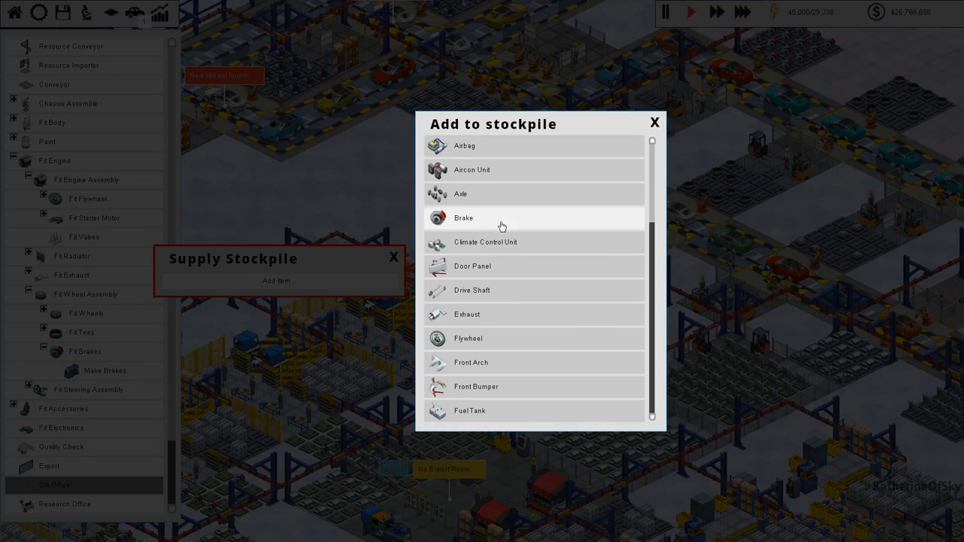
{"action": "left_click", "coordinate": [464, 217]}
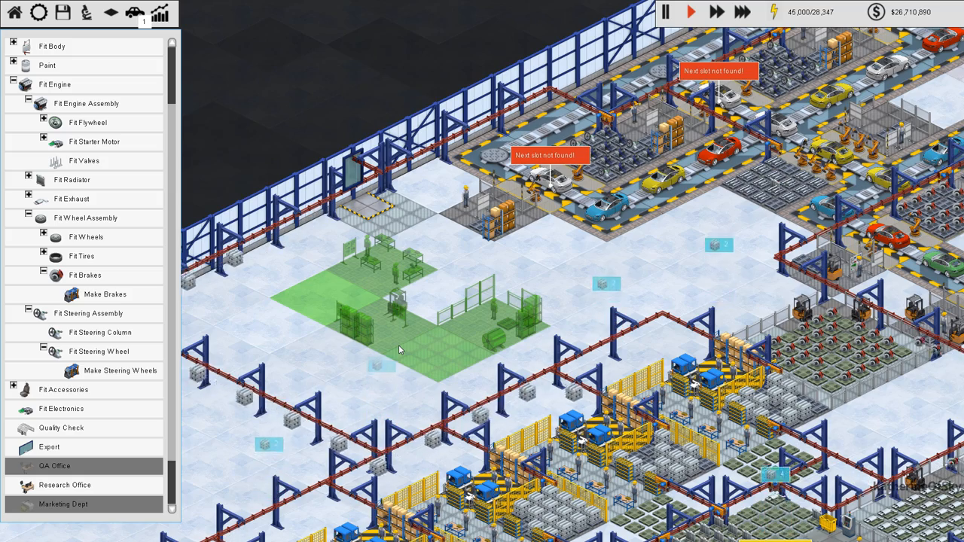
Lay down a new production slot on the open floor near the conveyors
{"action": "left_click", "coordinate": [399, 349]}
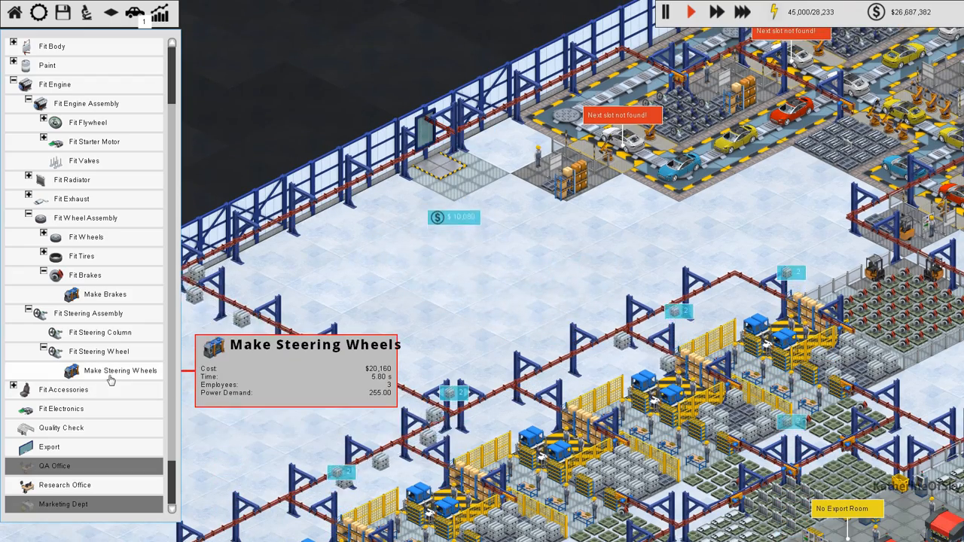
Build a Make Steering Wheels station ($20,160) in the new slot near the glass wall
{"action": "left_click", "coordinate": [119, 371]}
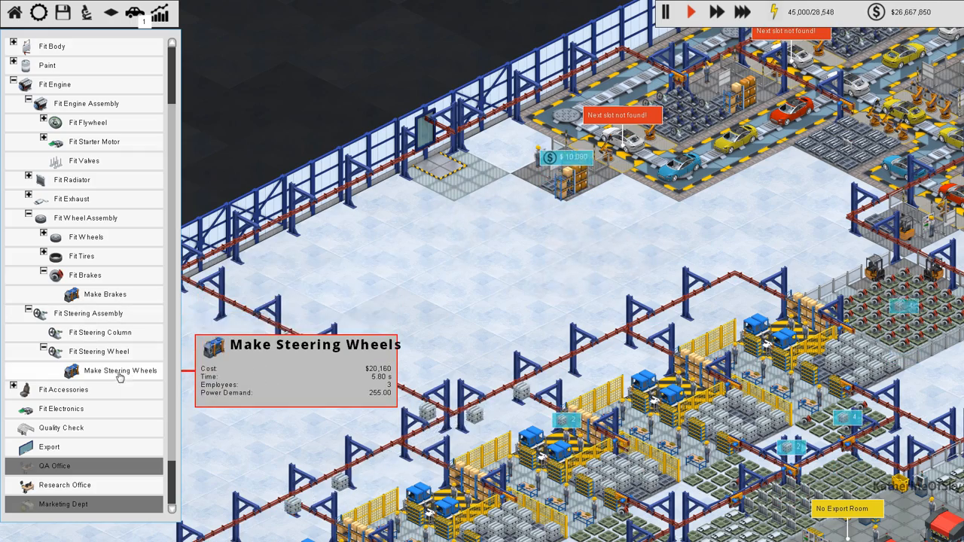
{"action": "left_click", "coordinate": [119, 371]}
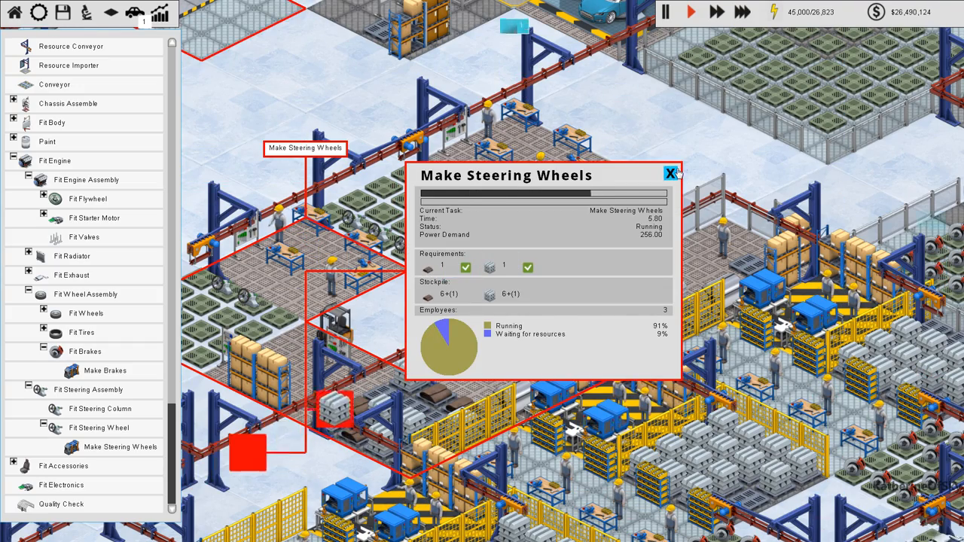
Leave the station panel and add Steering Wheel to a supply stockpile's stocked items
{"action": "left_click", "coordinate": [671, 173]}
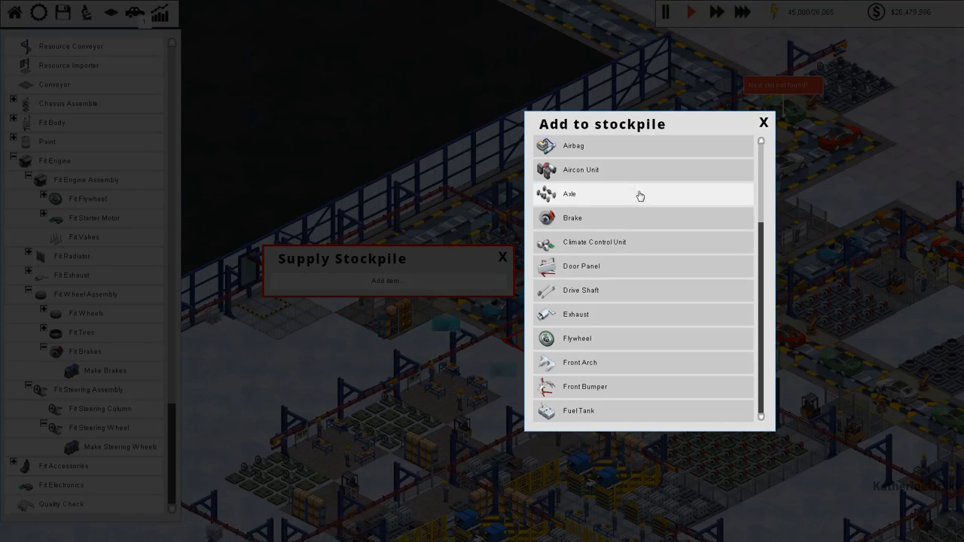
{"action": "scroll", "scroll_direction": "down", "scroll_amount": 3}
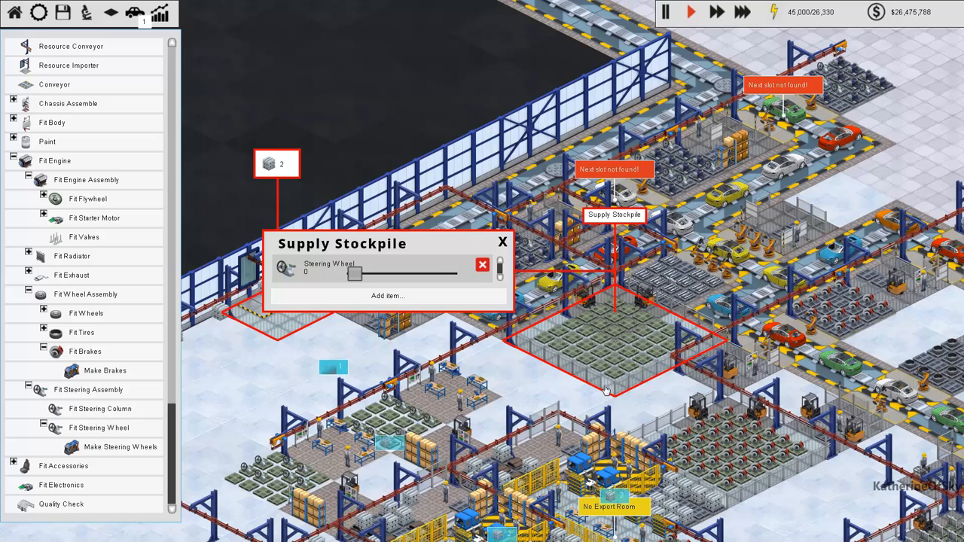
{"action": "left_click", "coordinate": [503, 241]}
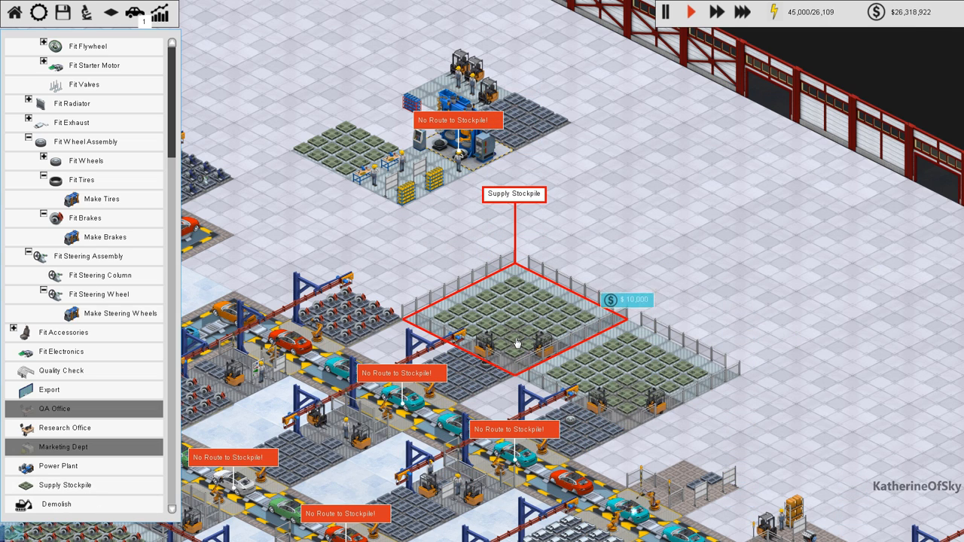
Stock tires in the new supply stockpile
{"action": "left_click", "coordinate": [518, 340]}
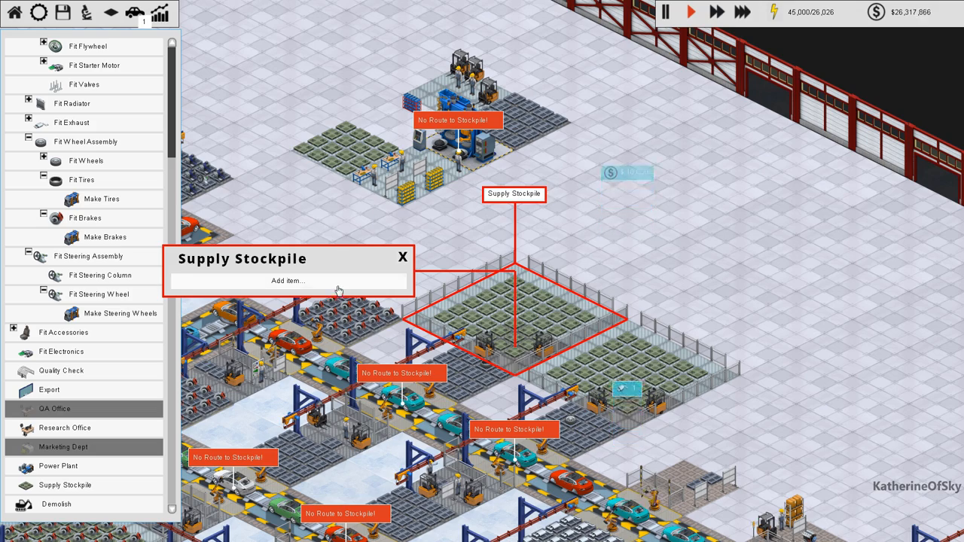
{"action": "left_click", "coordinate": [288, 280]}
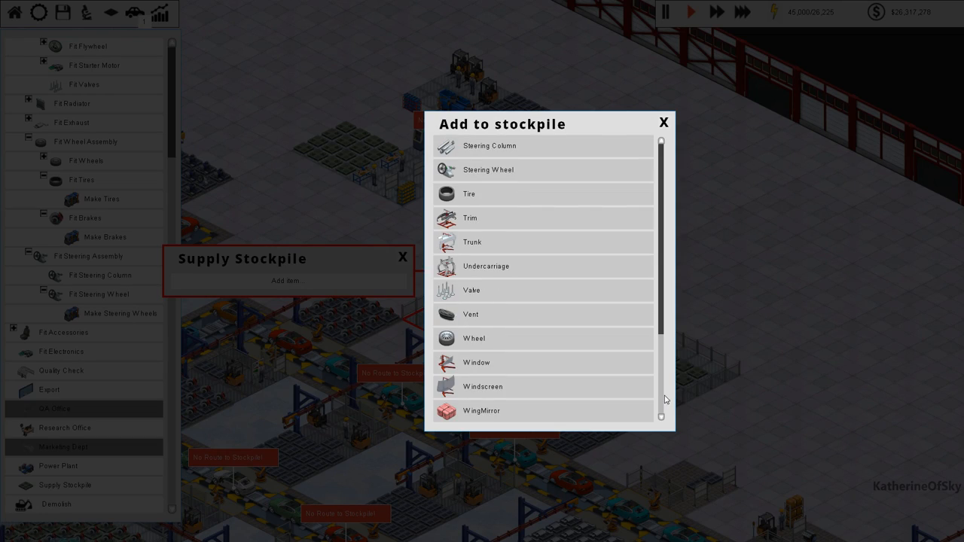
{"action": "left_click", "coordinate": [468, 192]}
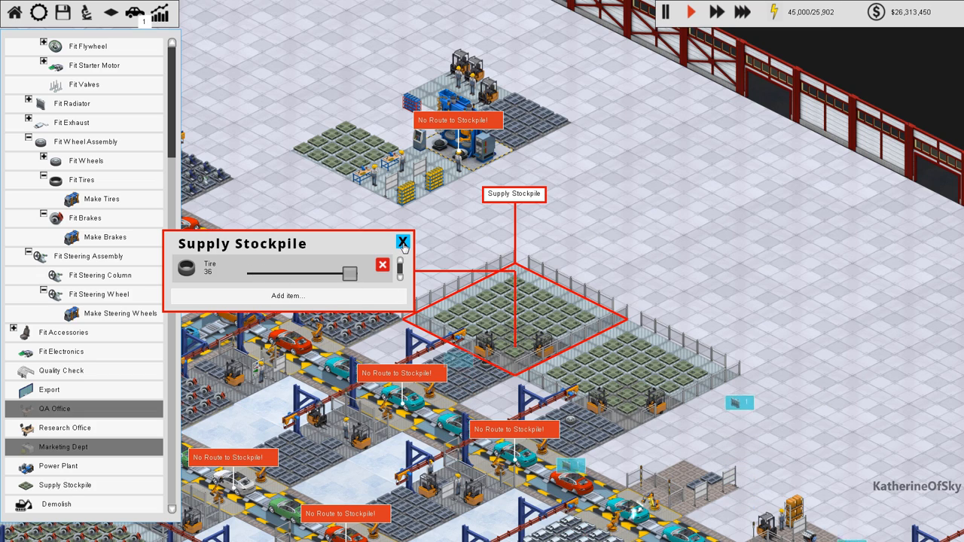
{"action": "left_click", "coordinate": [403, 243]}
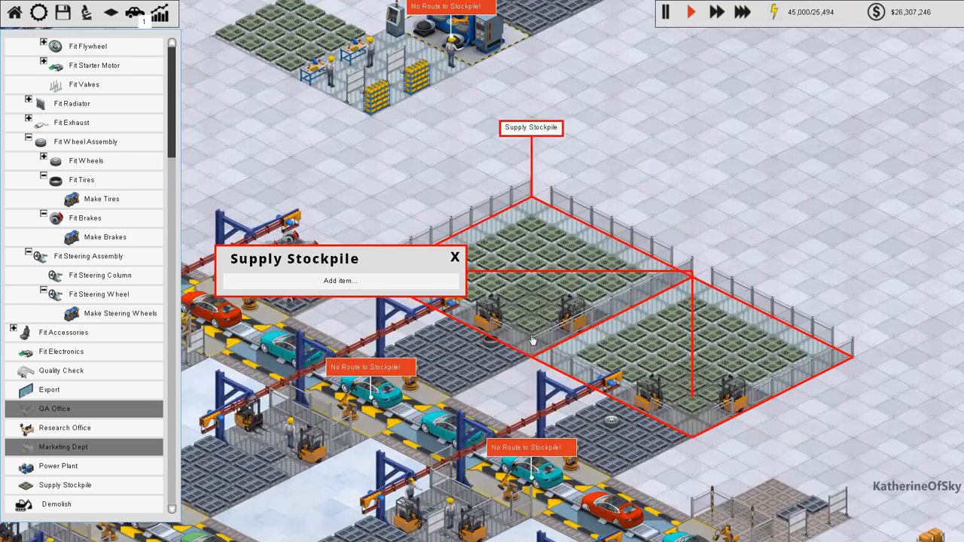
Add Wheel to the supply stockpile's stocked items from the Add to stockpile list
{"action": "left_click", "coordinate": [340, 280]}
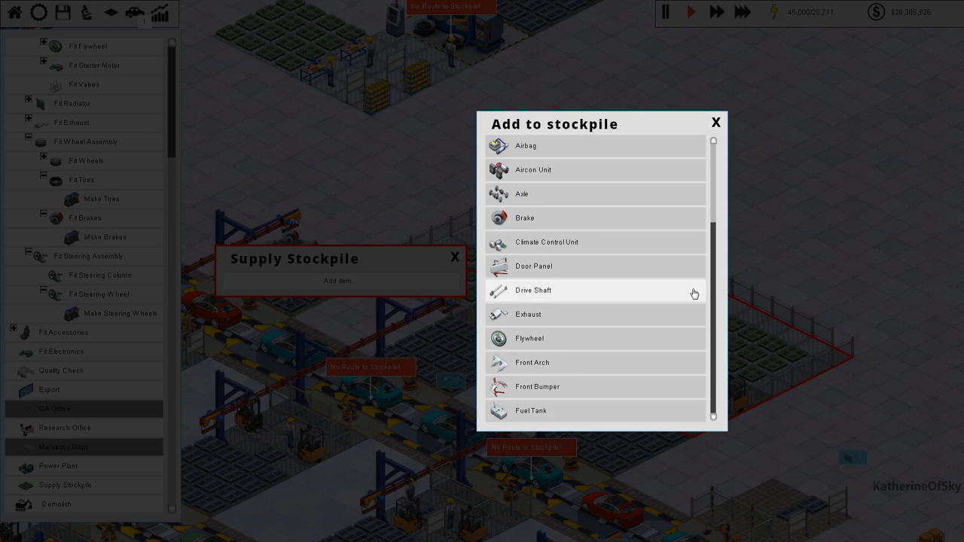
{"action": "left_click", "coordinate": [714, 122]}
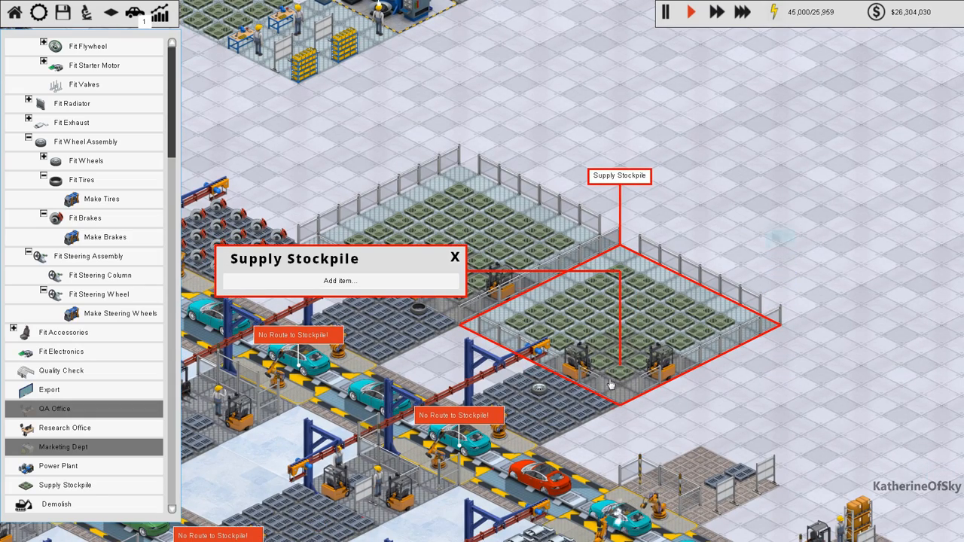
{"action": "left_click", "coordinate": [340, 280]}
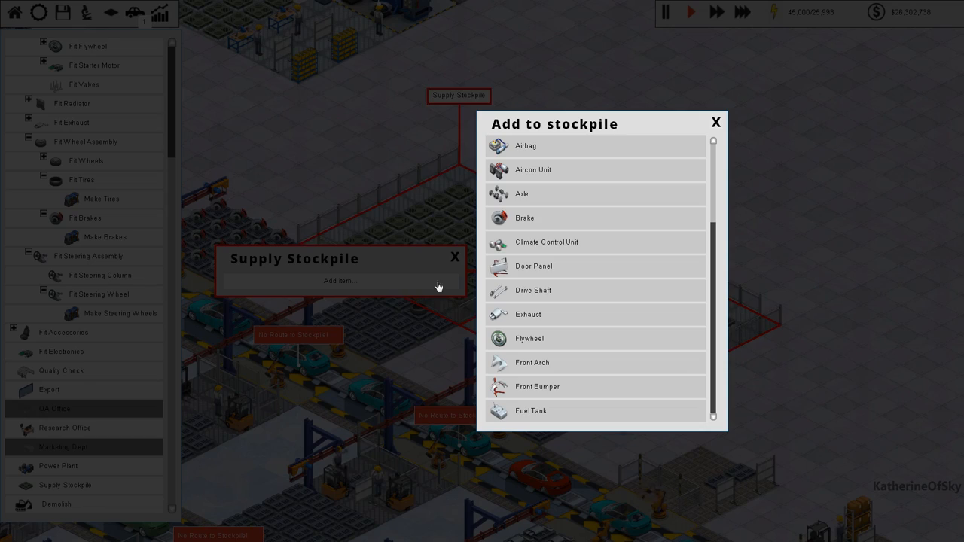
{"action": "scroll", "scroll_direction": "down", "scroll_amount": 3}
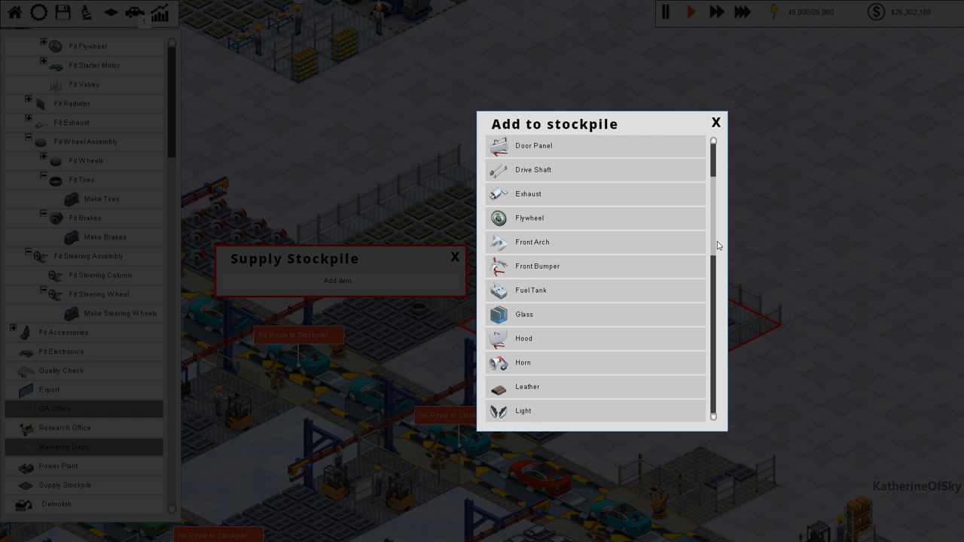
{"action": "scroll", "scroll_direction": "down", "scroll_amount": 3}
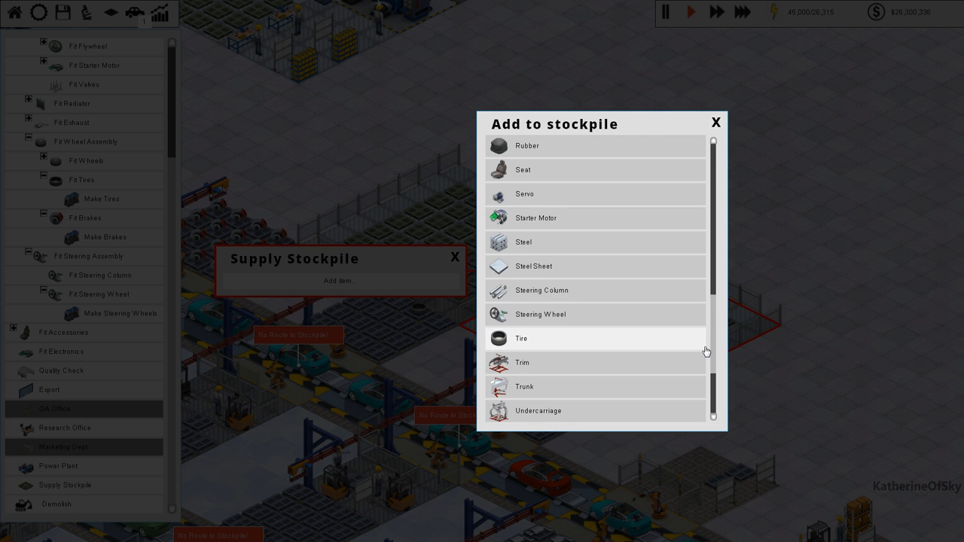
{"action": "scroll", "scroll_direction": "down", "scroll_amount": 3}
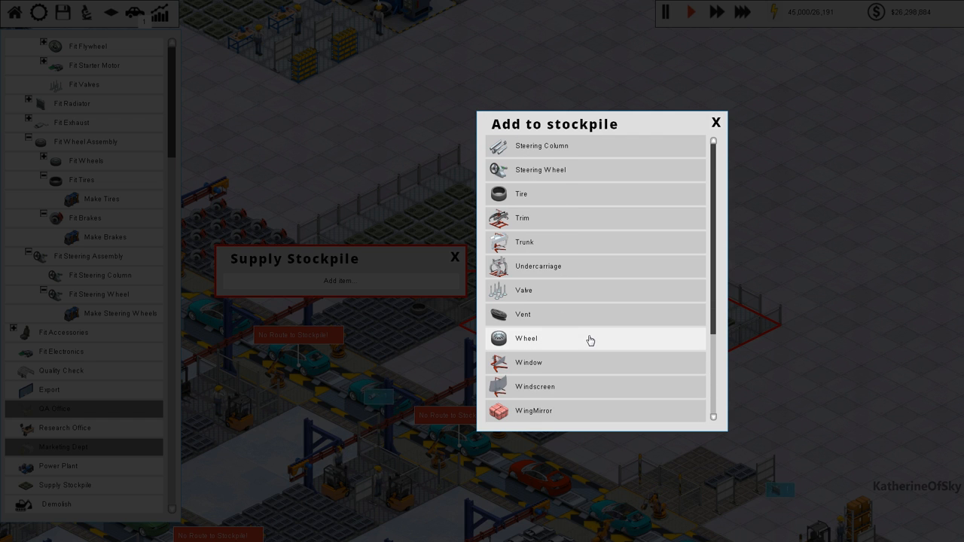
{"action": "left_click", "coordinate": [526, 338]}
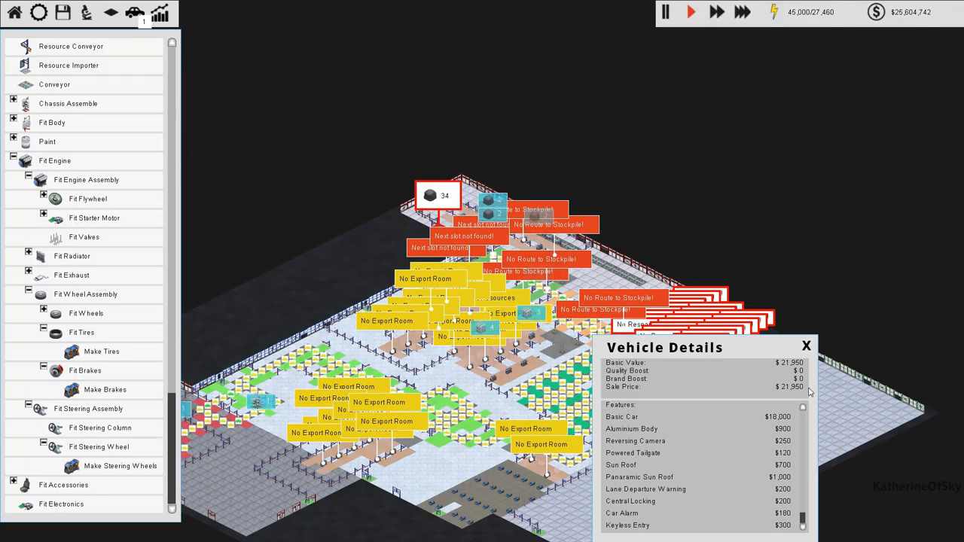
Close the Vehicle Details panel to return to the full factory overview
{"action": "left_click", "coordinate": [806, 345]}
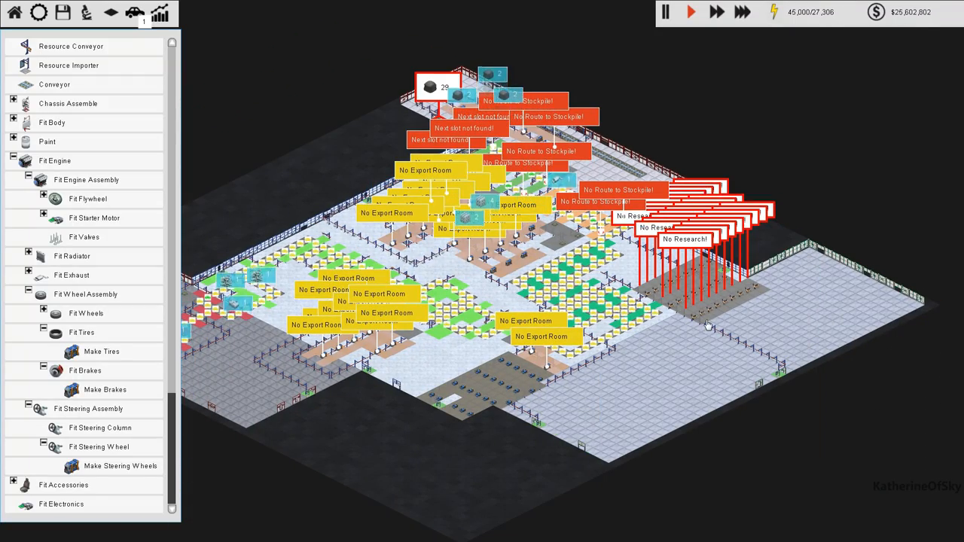